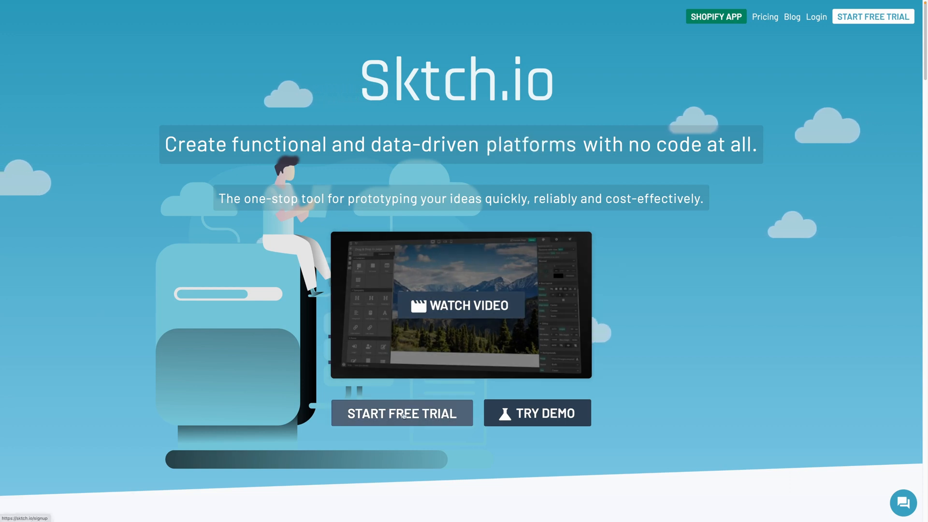
Name the new project 'Test project 3' and keep the Responsive Website template selected.
click(401, 412)
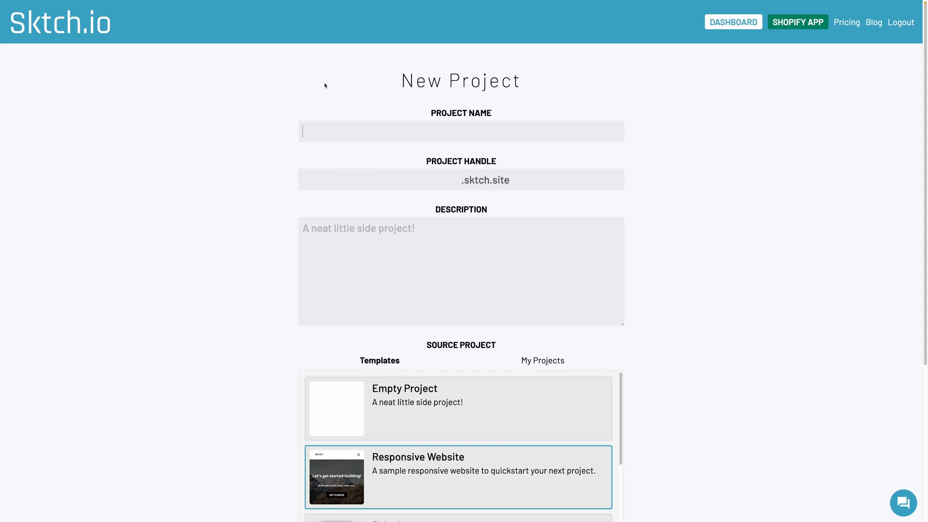
text(Test project 3)
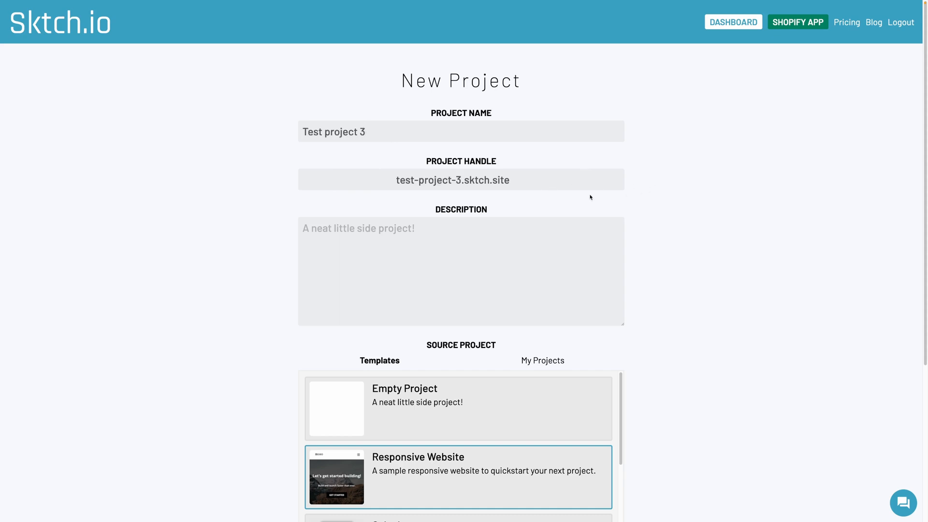
scroll(down, 3)
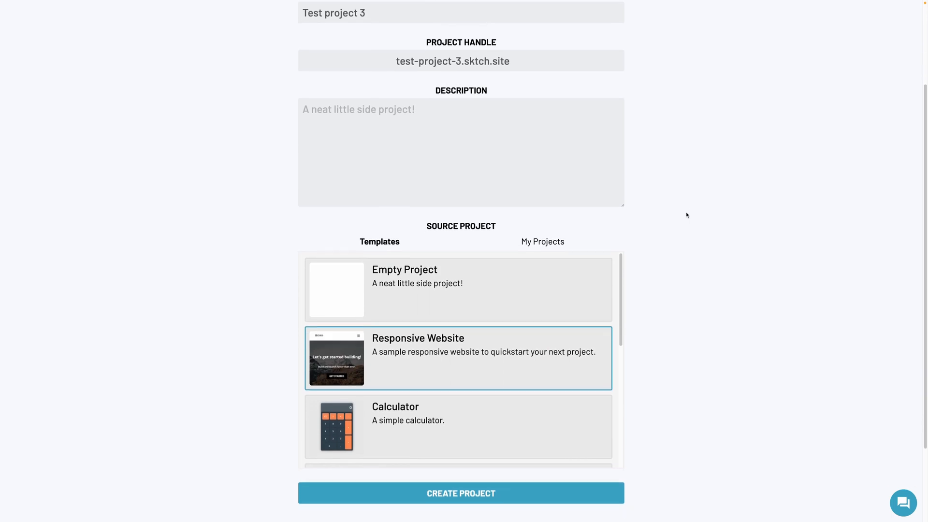
scroll(down, 3)
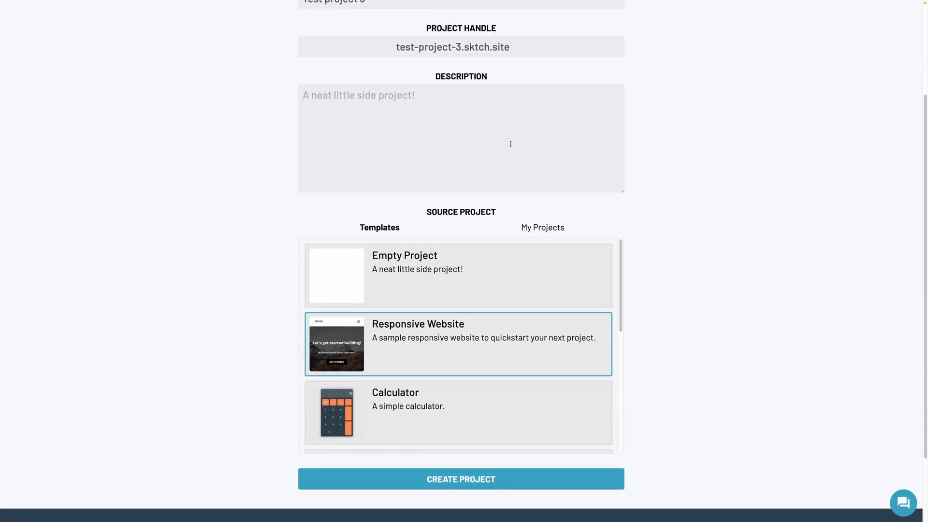
scroll(down, 3)
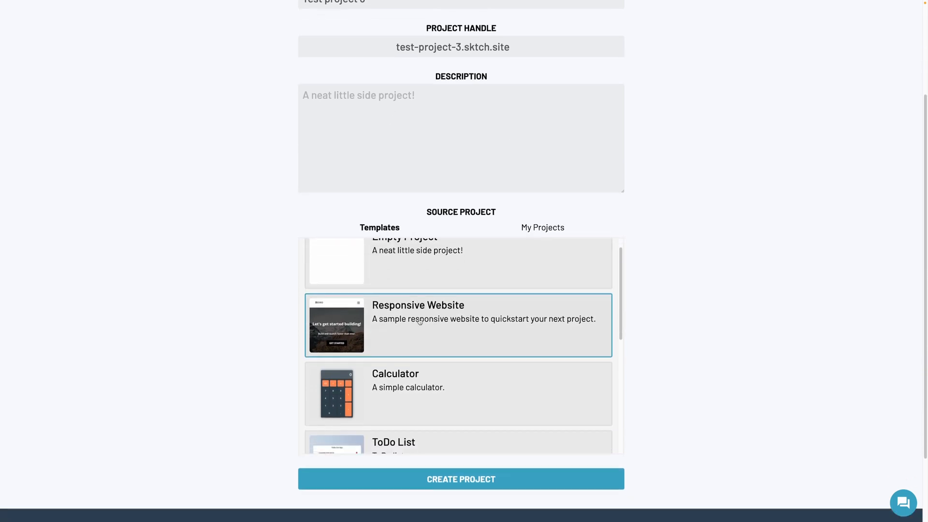
scroll(up, 3)
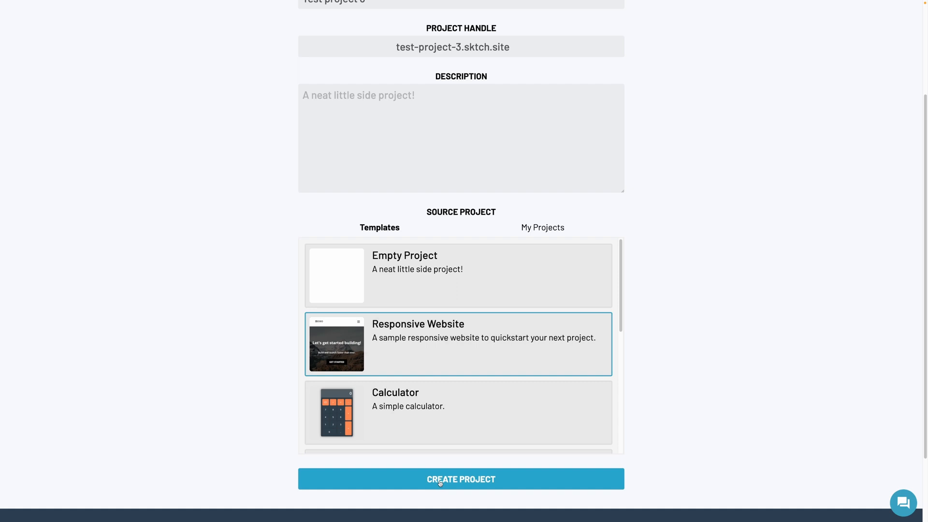
Create the project and select the hero subtitle and GET STARTED link in the editor.
click(461, 479)
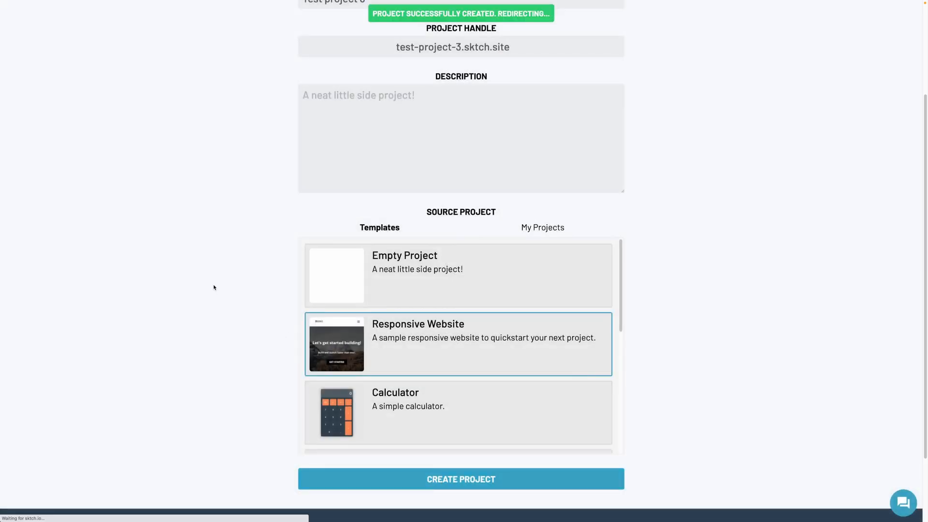
click(460, 479)
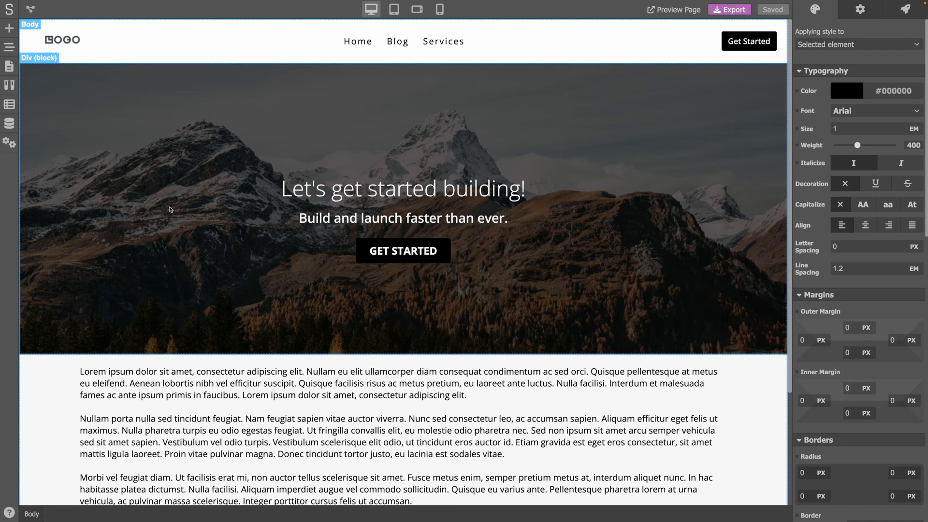
scroll(down, 3)
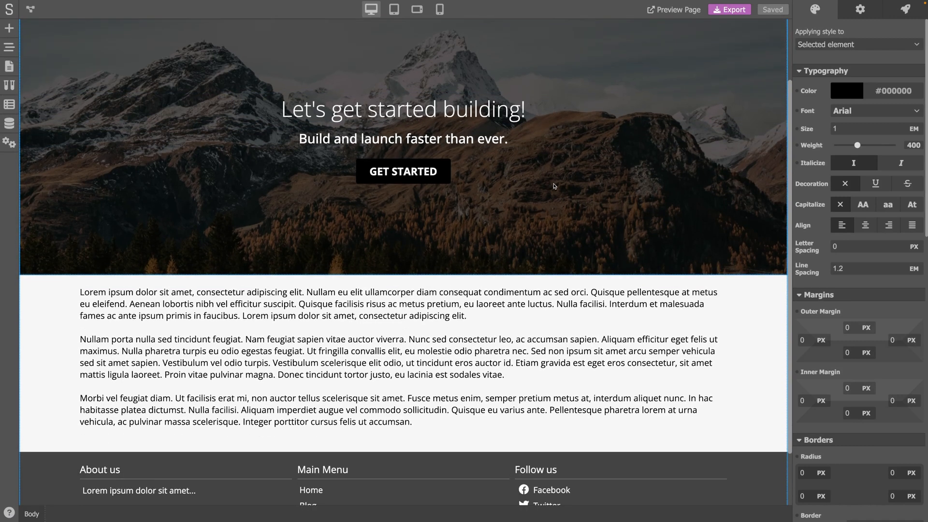
click(402, 138)
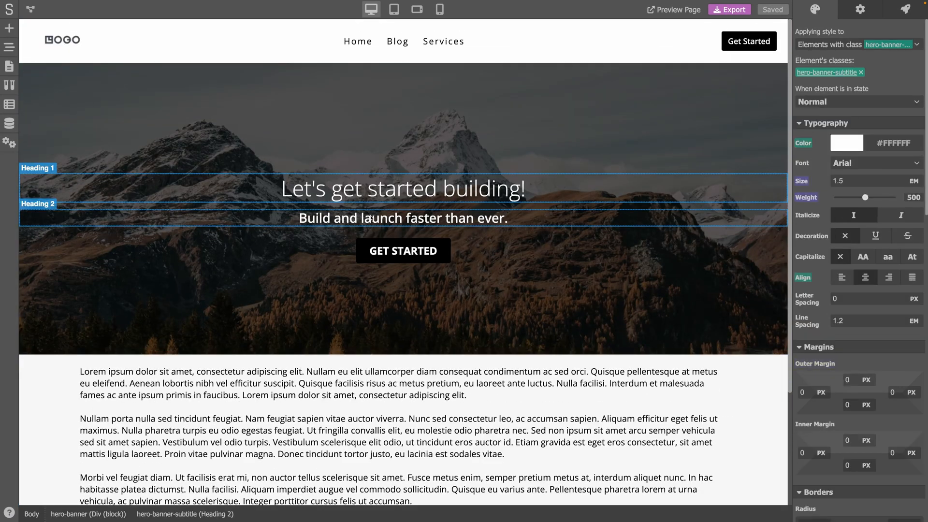
click(403, 250)
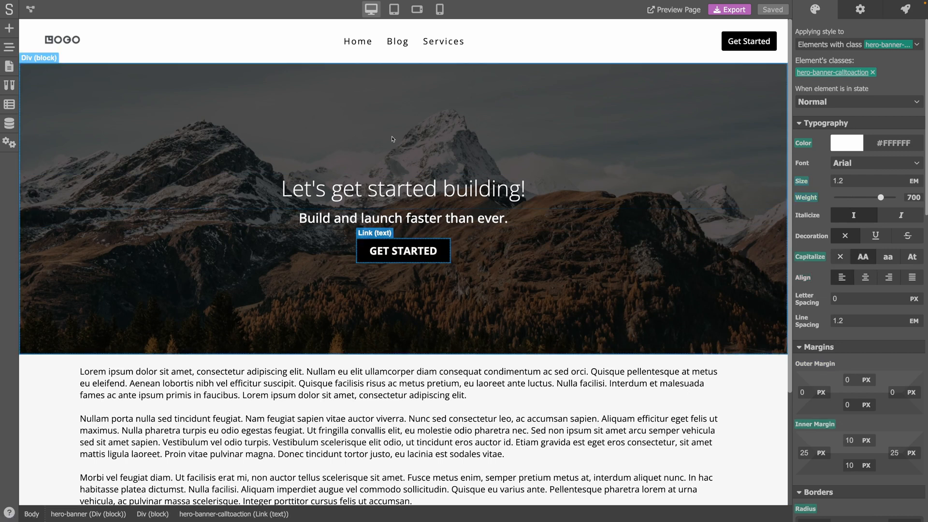
mouse_move(156, 102)
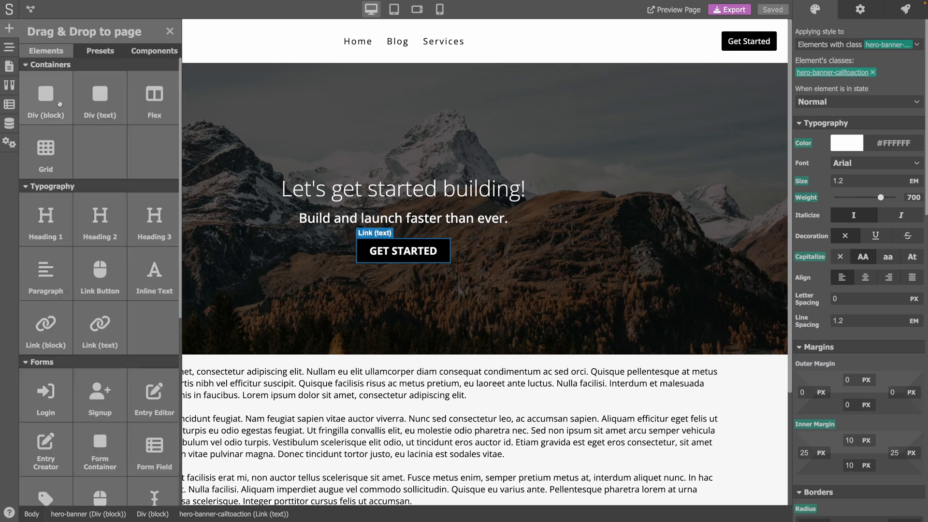
Review the project pages, preview at tablet and phone widths, then return to desktop.
scroll(down, 3)
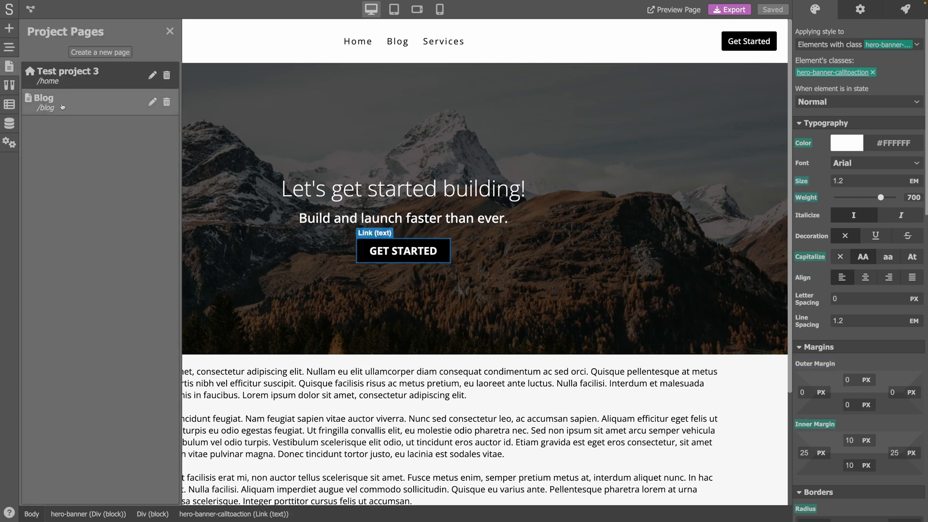
click(170, 31)
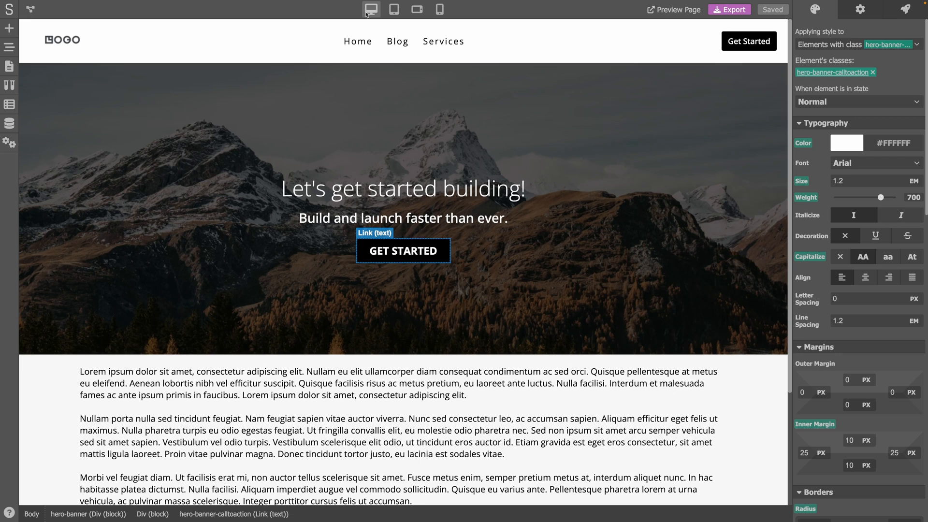
click(394, 9)
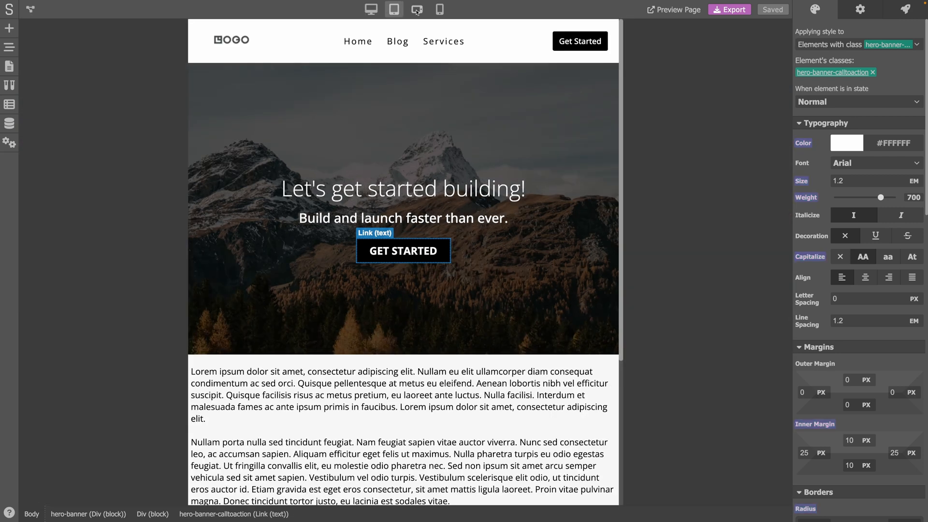
click(440, 9)
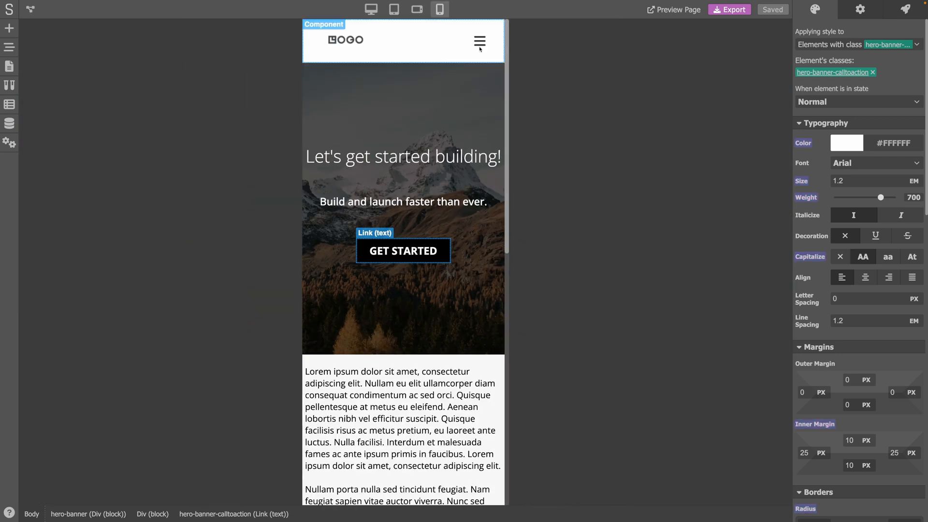
click(370, 8)
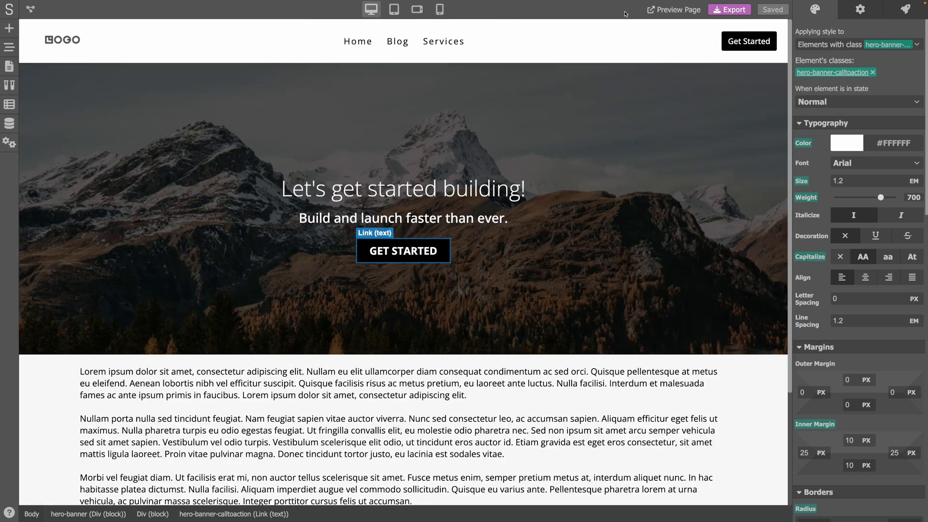
click(729, 10)
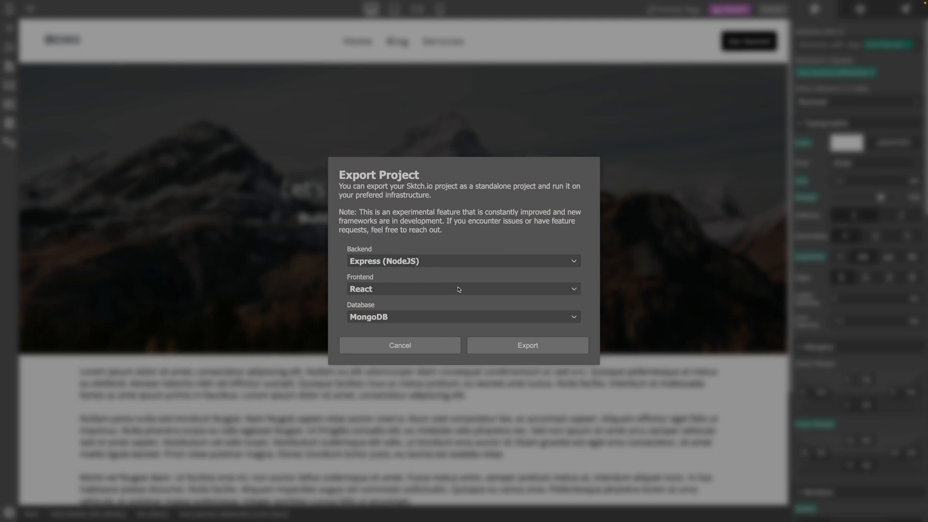
mouse_move(399, 345)
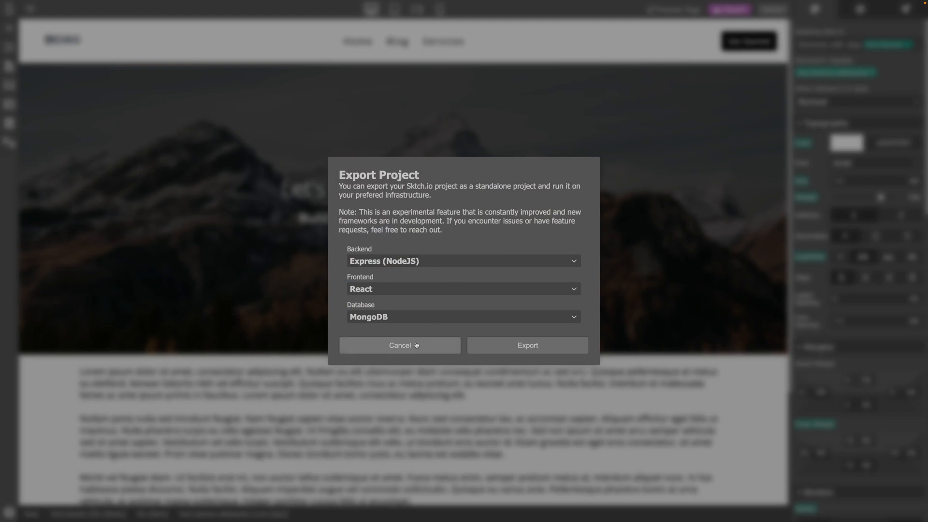
click(399, 345)
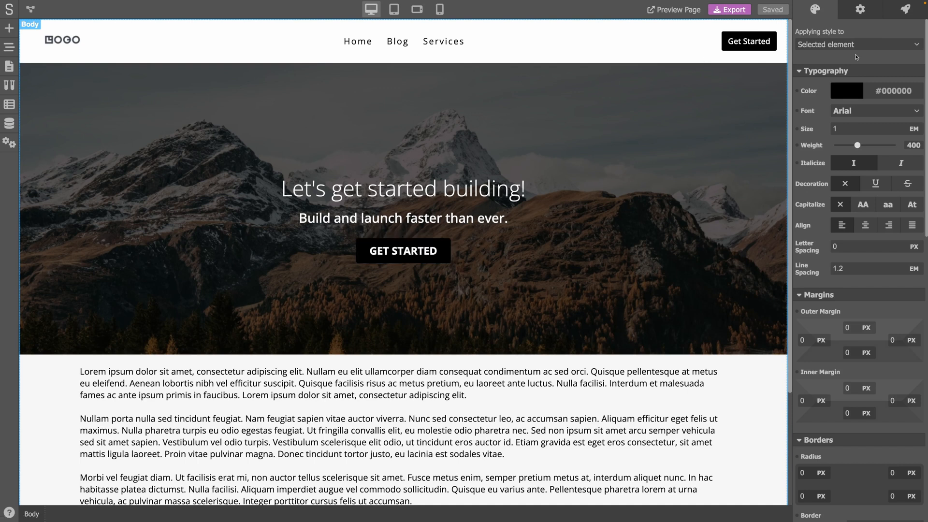
mouse_move(823, 31)
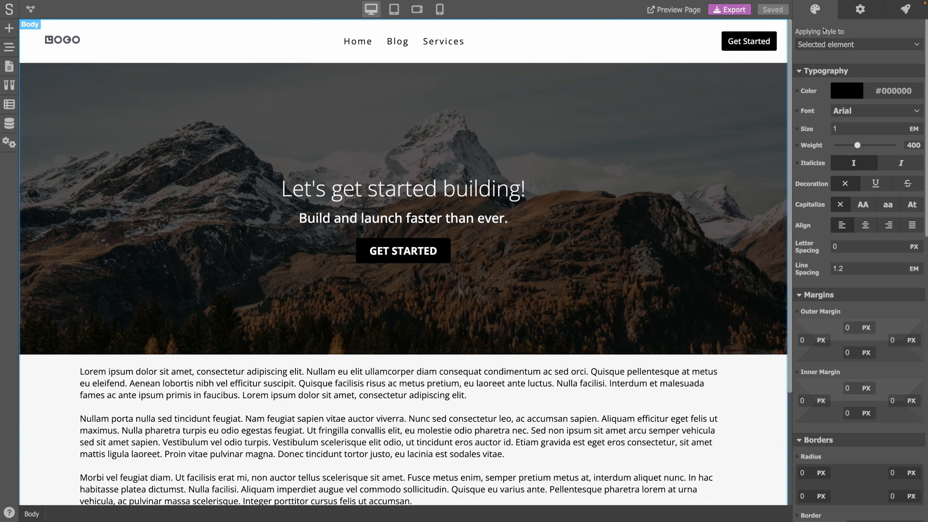
Select the GET STARTED link and show its settings with content and destination.
click(403, 250)
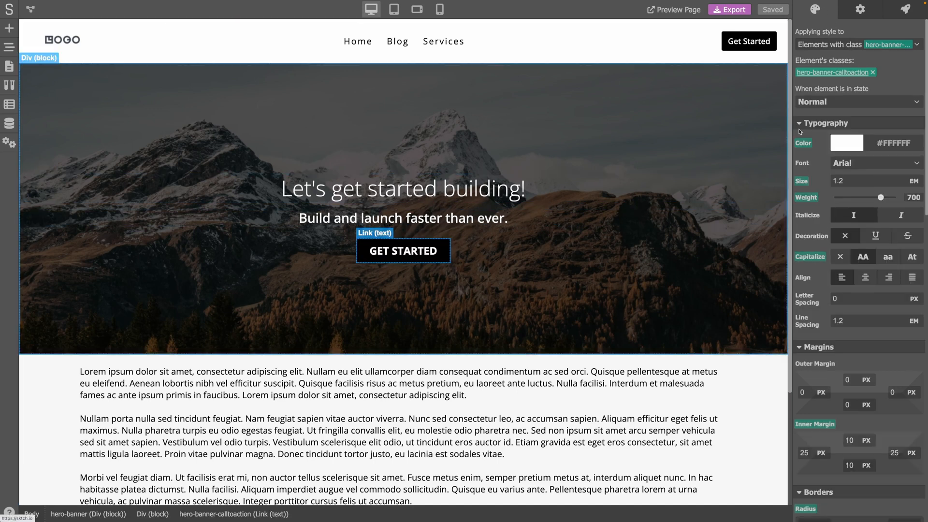
click(846, 143)
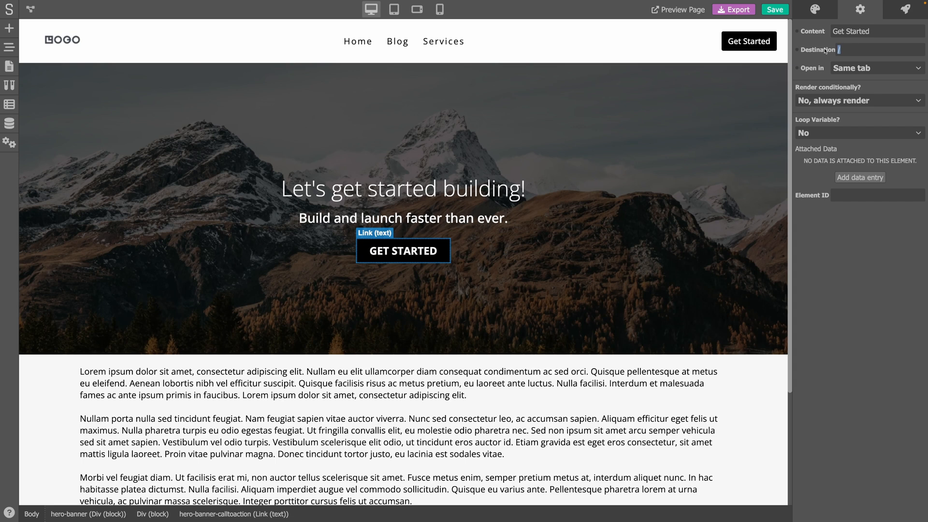
text(https://google.com)
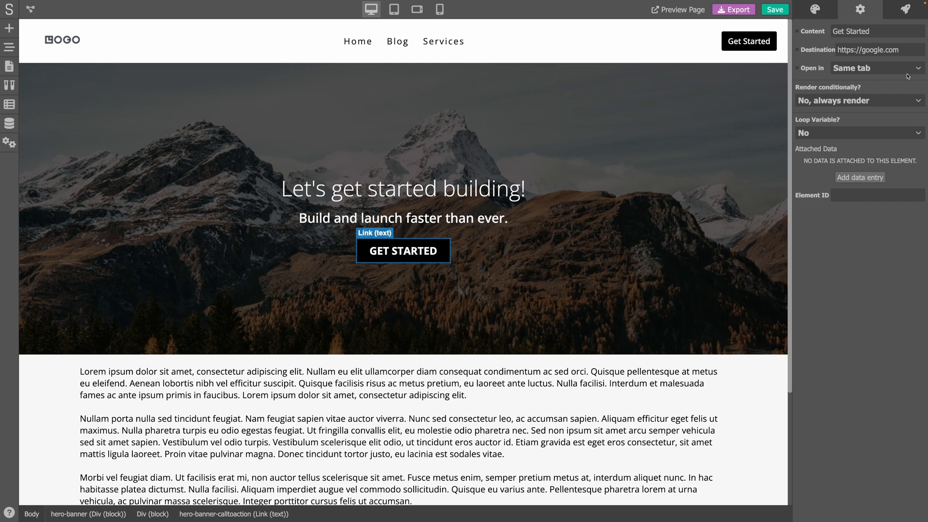
click(904, 8)
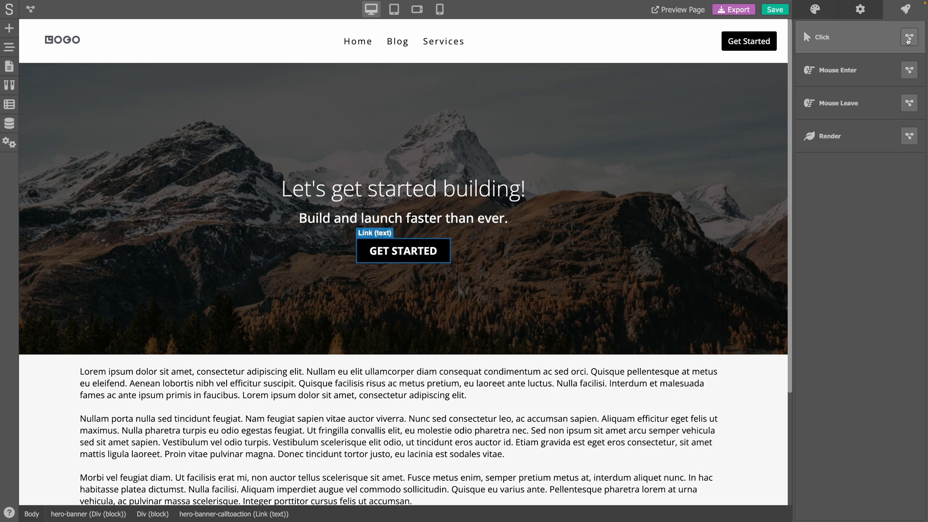
Start the click action flow and add an Add Class module after the trigger.
click(909, 37)
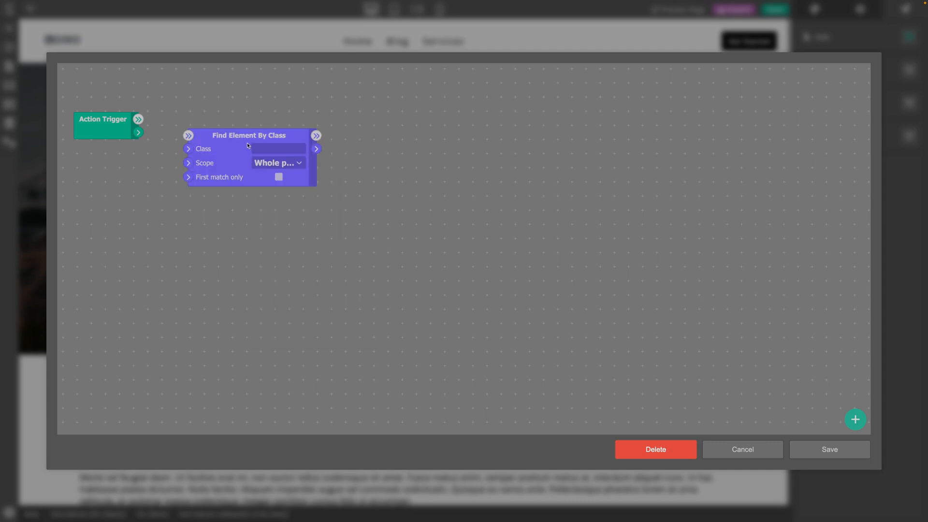
click(315, 135)
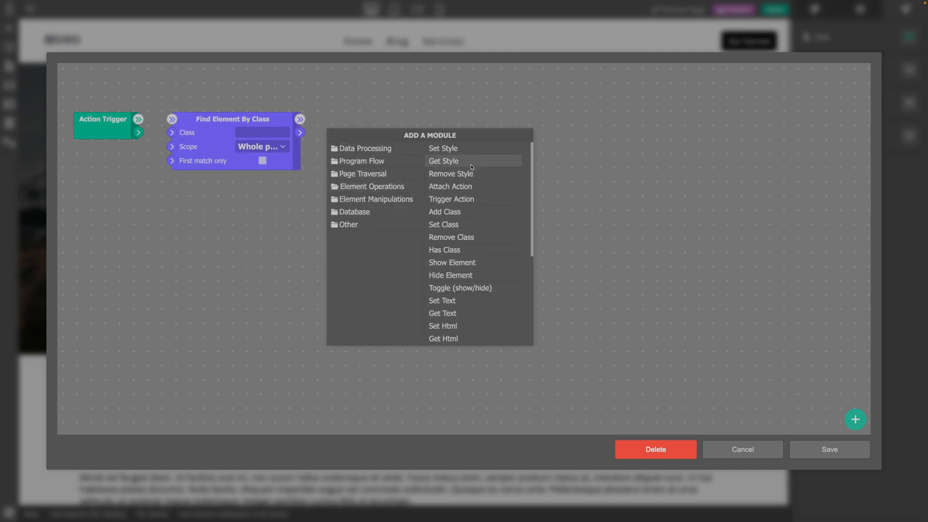
click(444, 212)
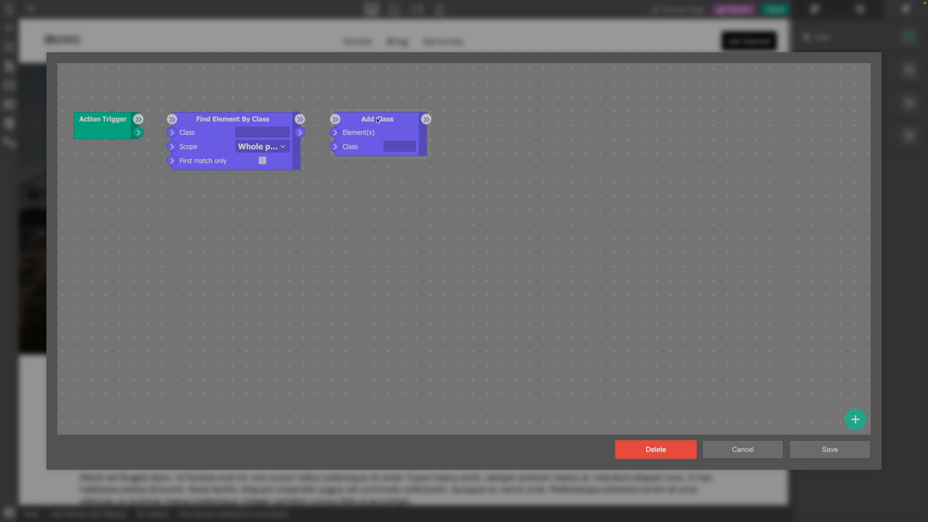